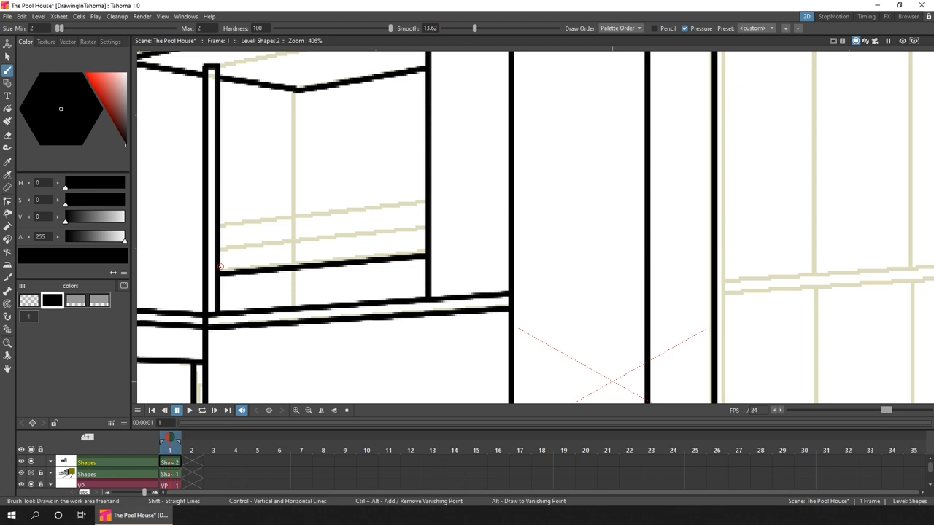
- Ink the pool house walls, window frames and column edges with straight black strokes
{"action": "scroll", "scroll_direction": "up", "scroll_amount": 3}
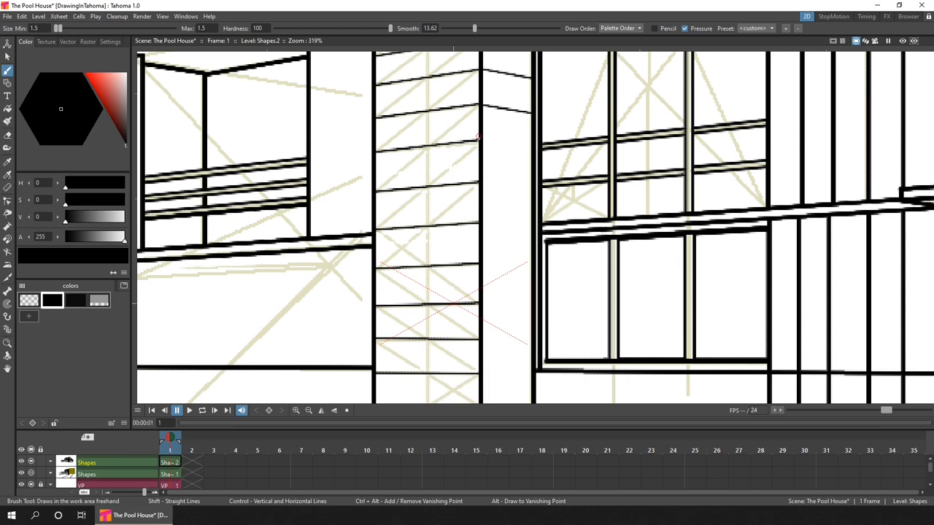
{"action": "right_click", "coordinate": [484, 241]}
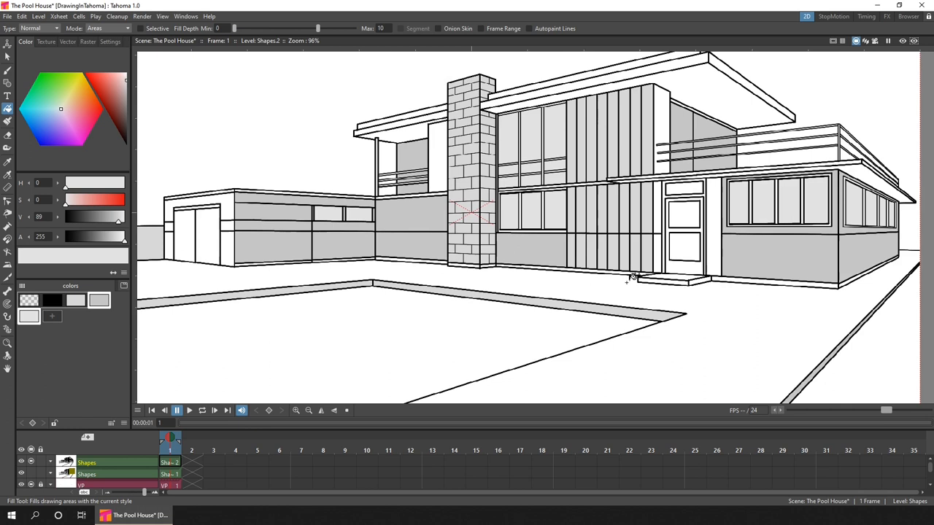
- Fill the enclosed wall and window regions with light and mid grey
{"action": "left_click", "coordinate": [8, 72]}
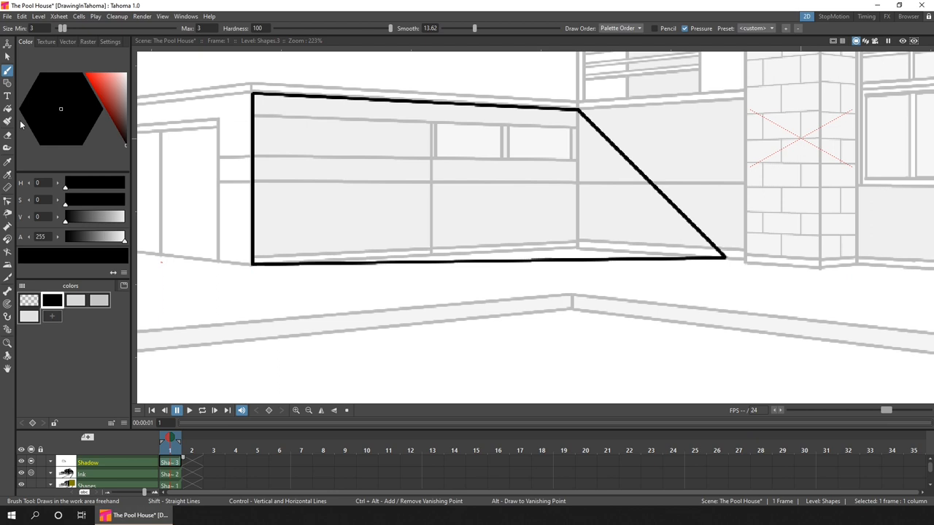
- Outline a cast shadow shape over the garage wall on the Shadow layer
{"action": "left_click", "coordinate": [7, 110]}
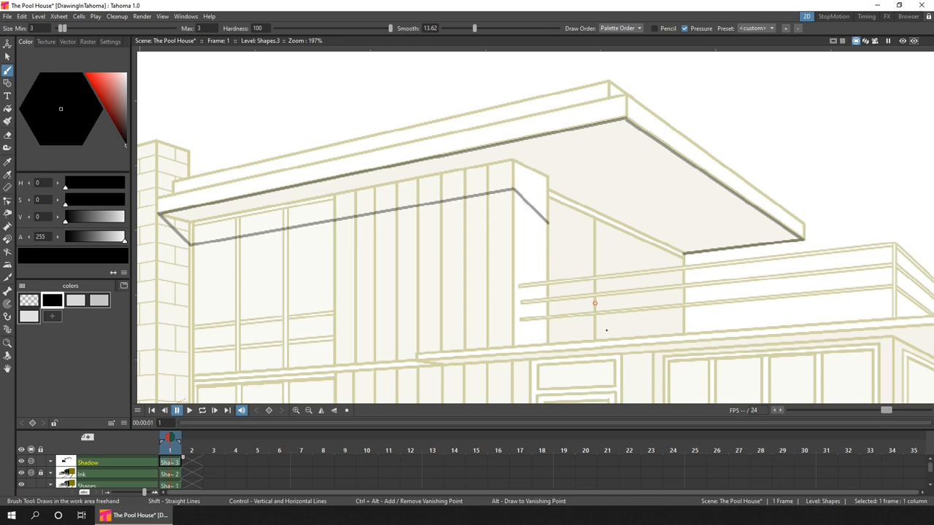
{"action": "scroll", "scroll_direction": "up", "scroll_amount": 3}
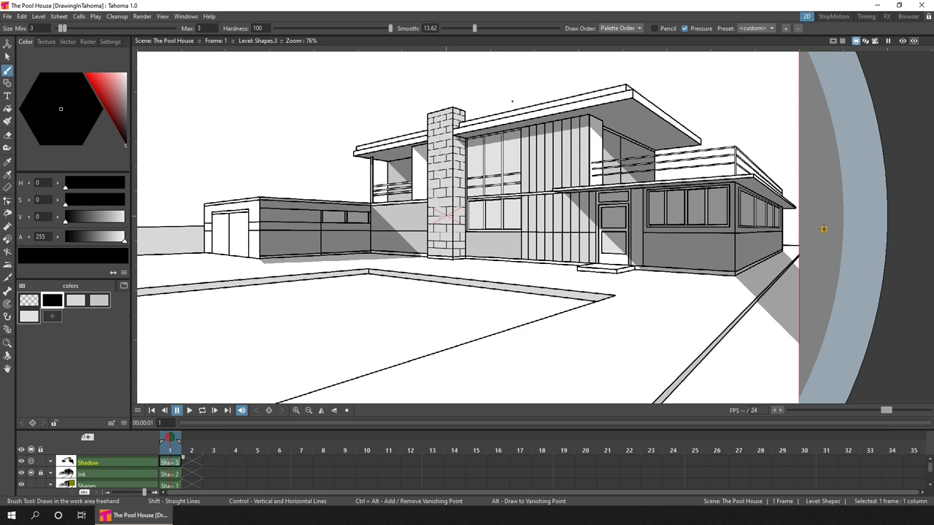
- Zoom in and close gaps along the balcony railing's shadow edges
{"action": "scroll", "scroll_direction": "up", "scroll_amount": 3}
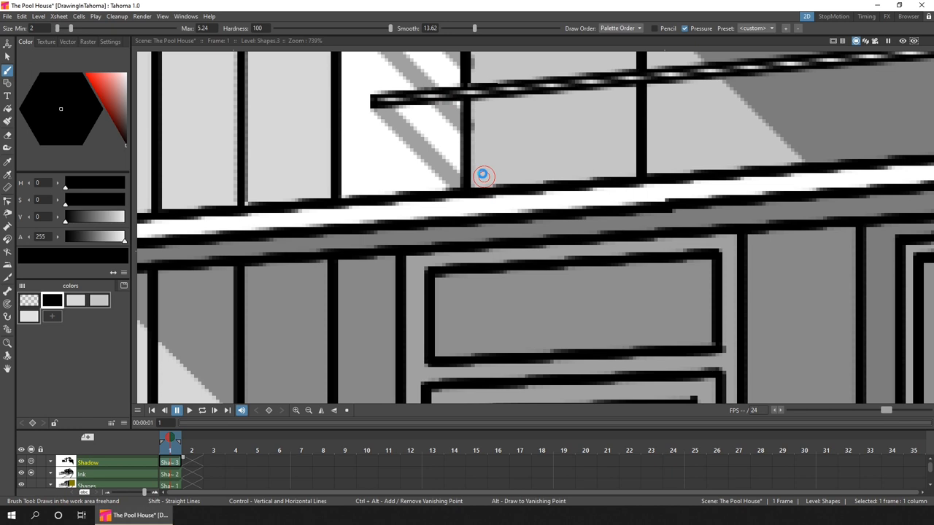
{"action": "left_click", "coordinate": [7, 108]}
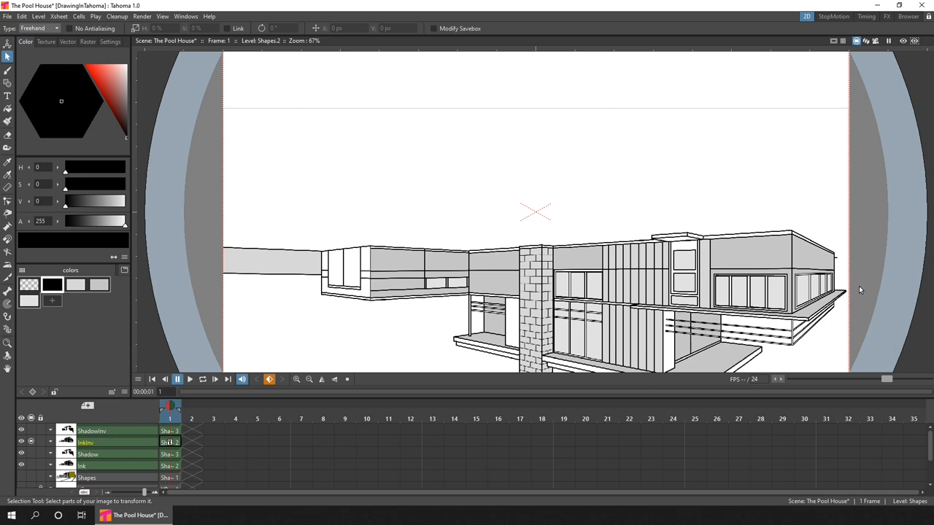
- Position the flipped InkInv and ShadowInv copies below the house
{"action": "left_click", "coordinate": [169, 442]}
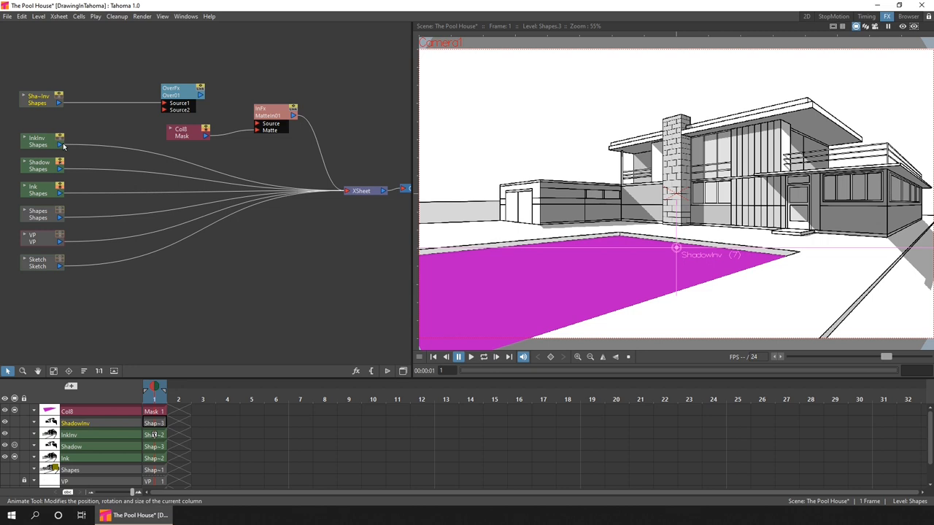
- Connect InkInv into the Over node that merges the inverted layers
{"action": "left_click_drag", "start_coordinate": [182, 91], "coordinate": [139, 99]}
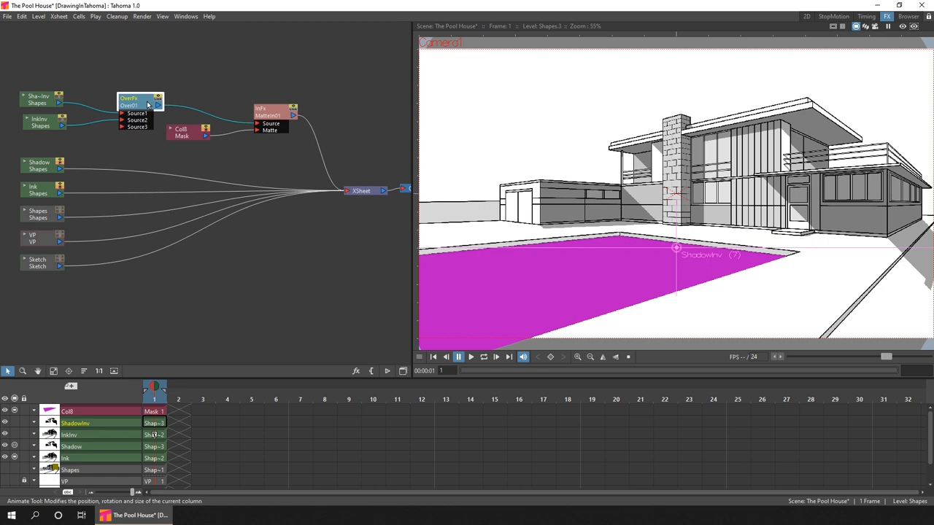
{"action": "left_click", "coordinate": [903, 27]}
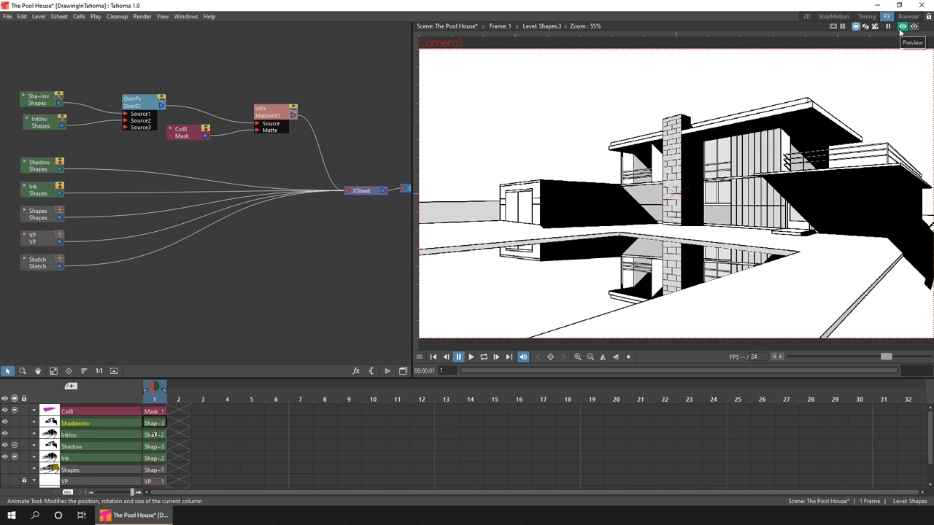
{"action": "key", "text": "ctrl+s"}
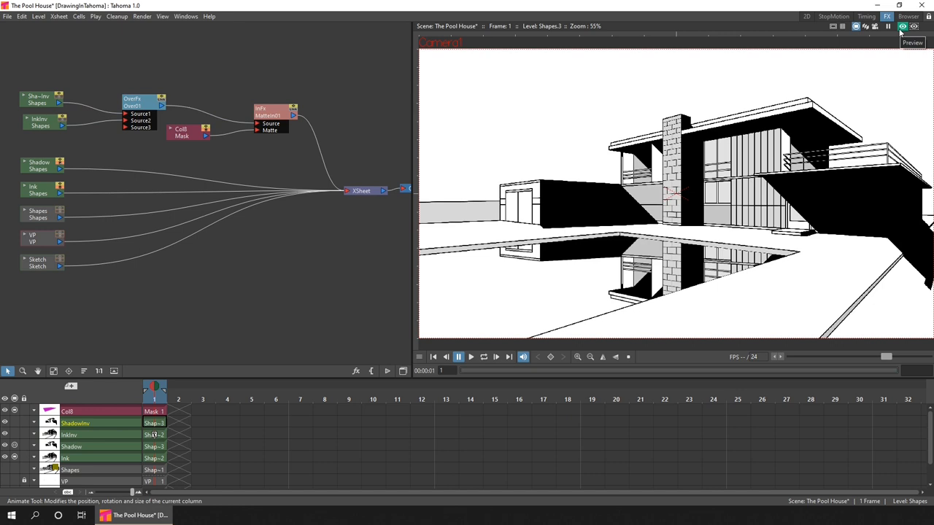
{"action": "right_click", "coordinate": [275, 109]}
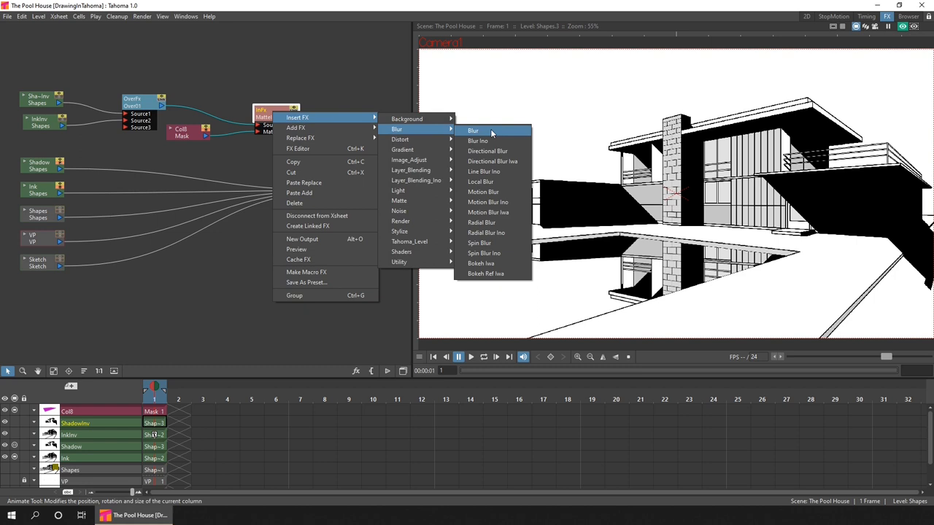
- Add a Blur after the matte and raise reflection brightness to about 76.5
{"action": "left_click", "coordinate": [473, 131]}
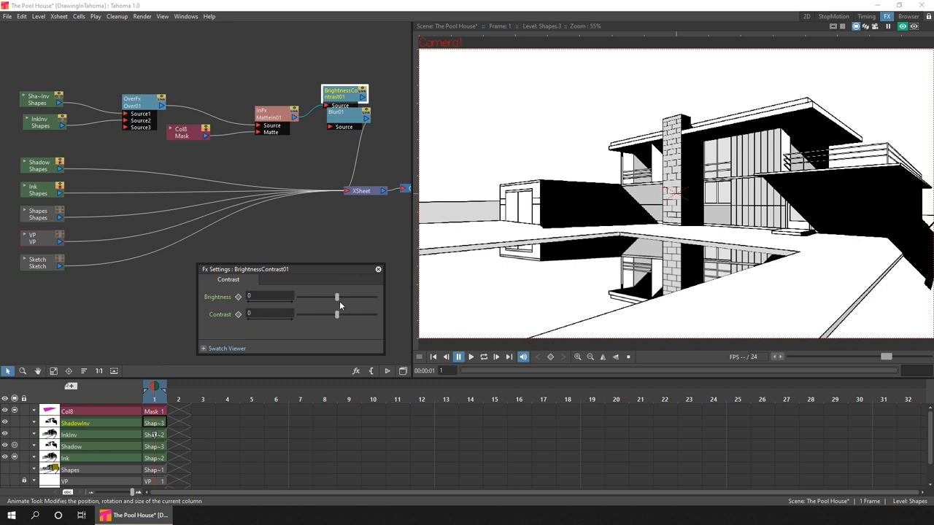
{"action": "left_click_drag", "start_coordinate": [336, 297], "coordinate": [361, 297]}
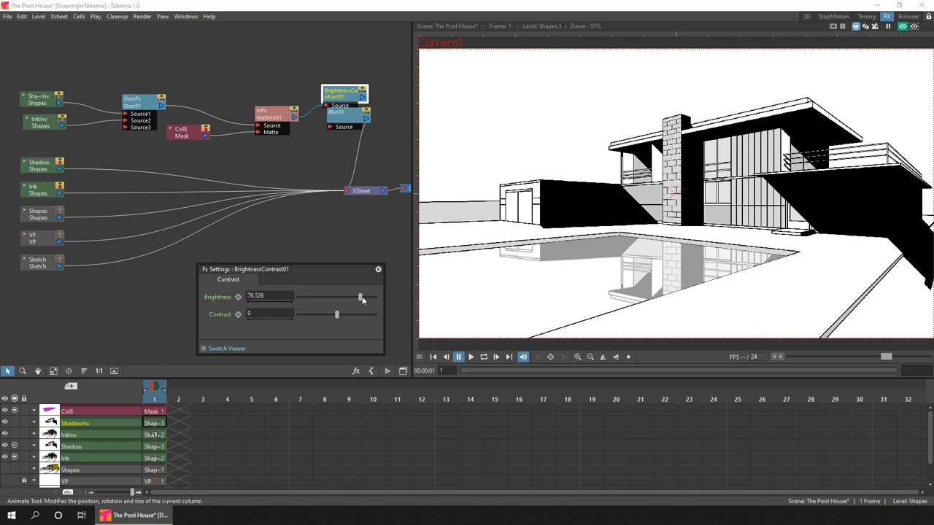
{"action": "left_click", "coordinate": [244, 110]}
{"action": "type", "text": "BG"}
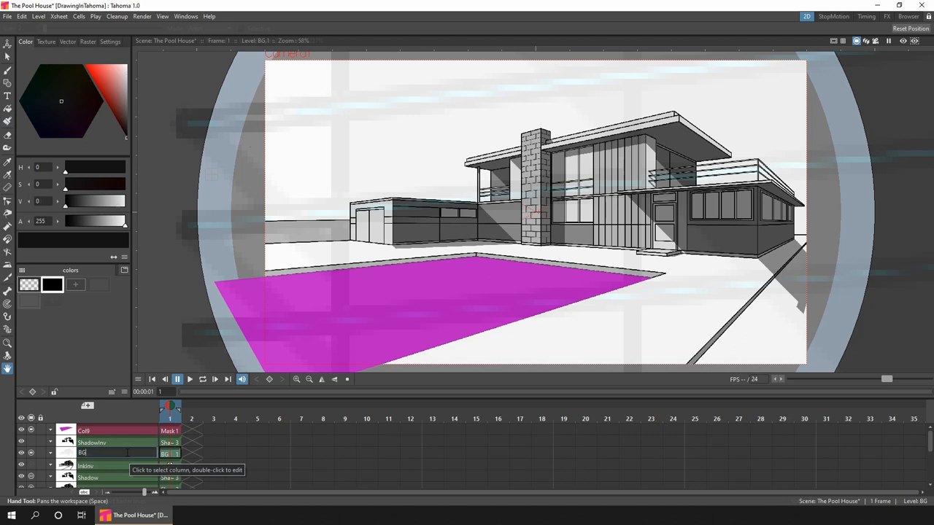
- Confirm BG as the new column's name
{"action": "left_click", "coordinate": [7, 70]}
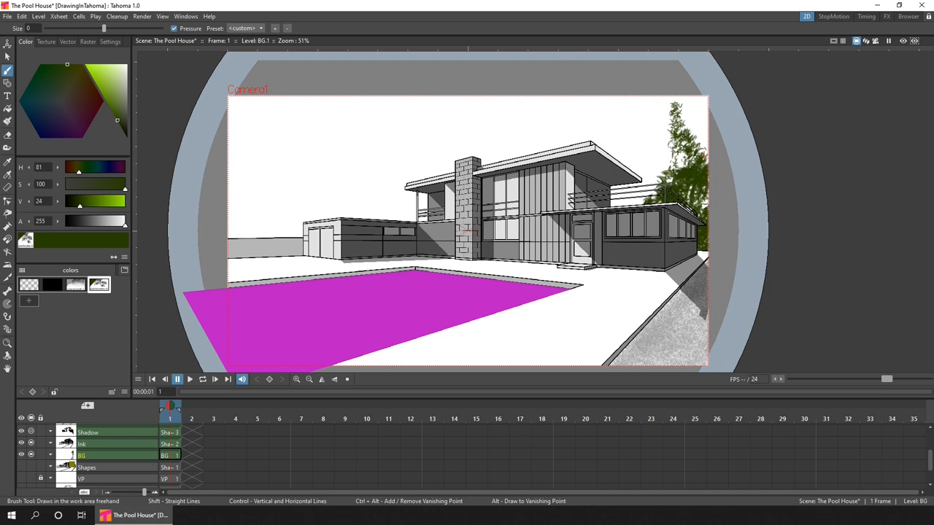
- Paint dark green tree foliage behind the house and left wing
{"action": "left_click_drag", "start_coordinate": [78, 202], "coordinate": [97, 201]}
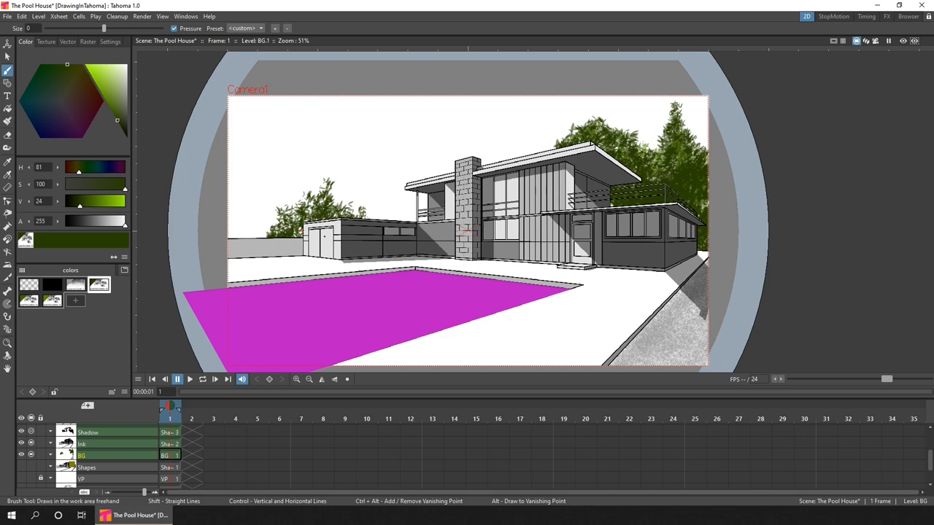
{"action": "left_click", "coordinate": [538, 305]}
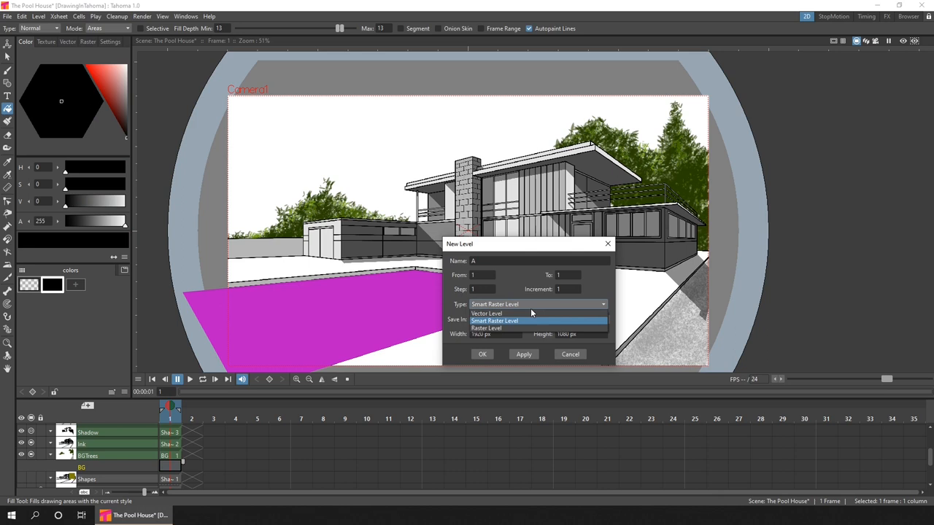
- Set the new level's type to Smart Raster Level
{"action": "left_click", "coordinate": [482, 354]}
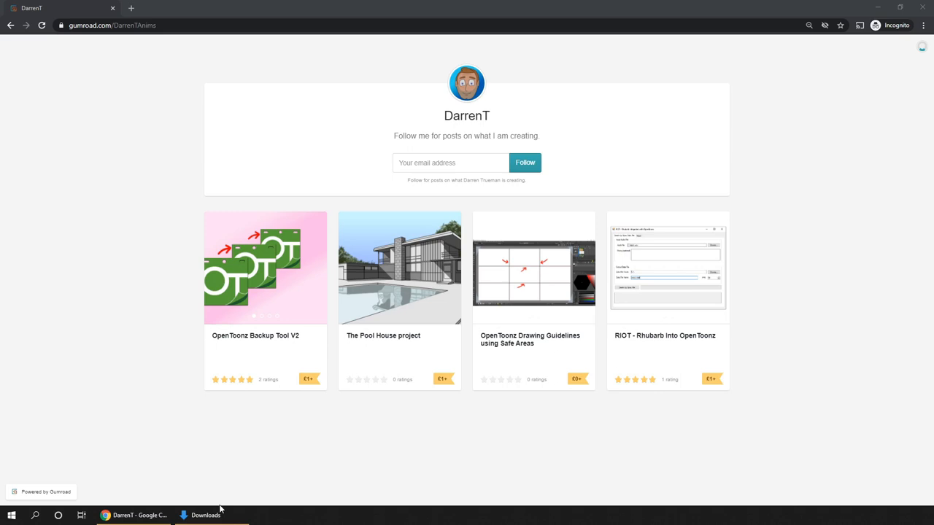
- View The Pool House listing's Tahoma project stages and show the downloaded project folders
{"action": "left_click", "coordinate": [399, 268]}
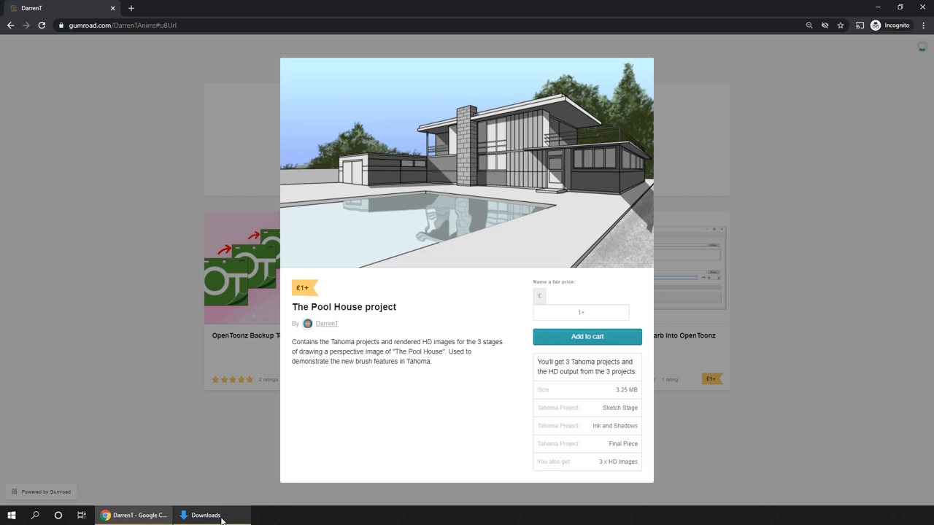
{"action": "left_click", "coordinate": [206, 515]}
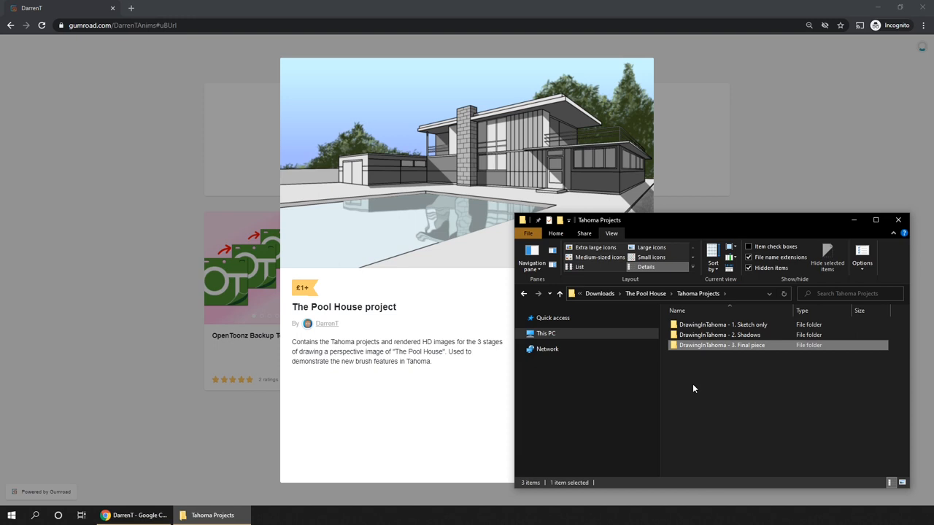
{"action": "left_click", "coordinate": [718, 335]}
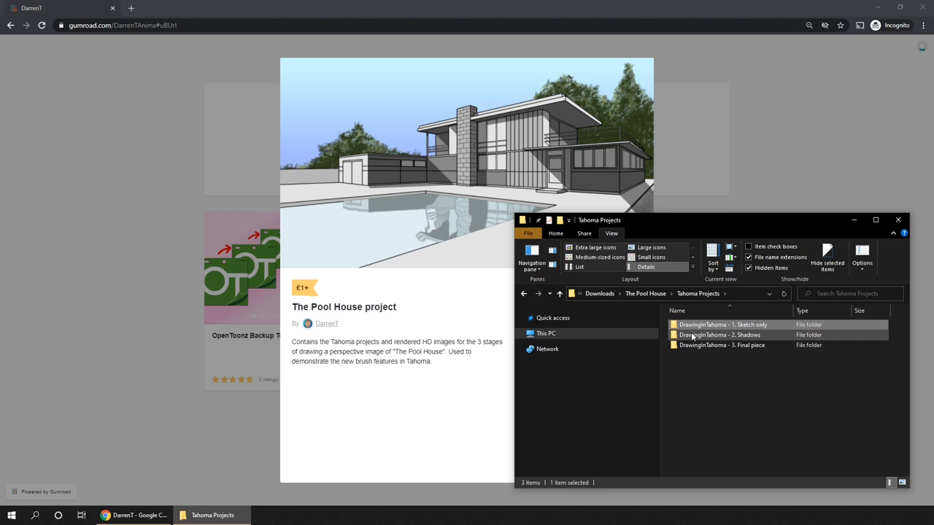